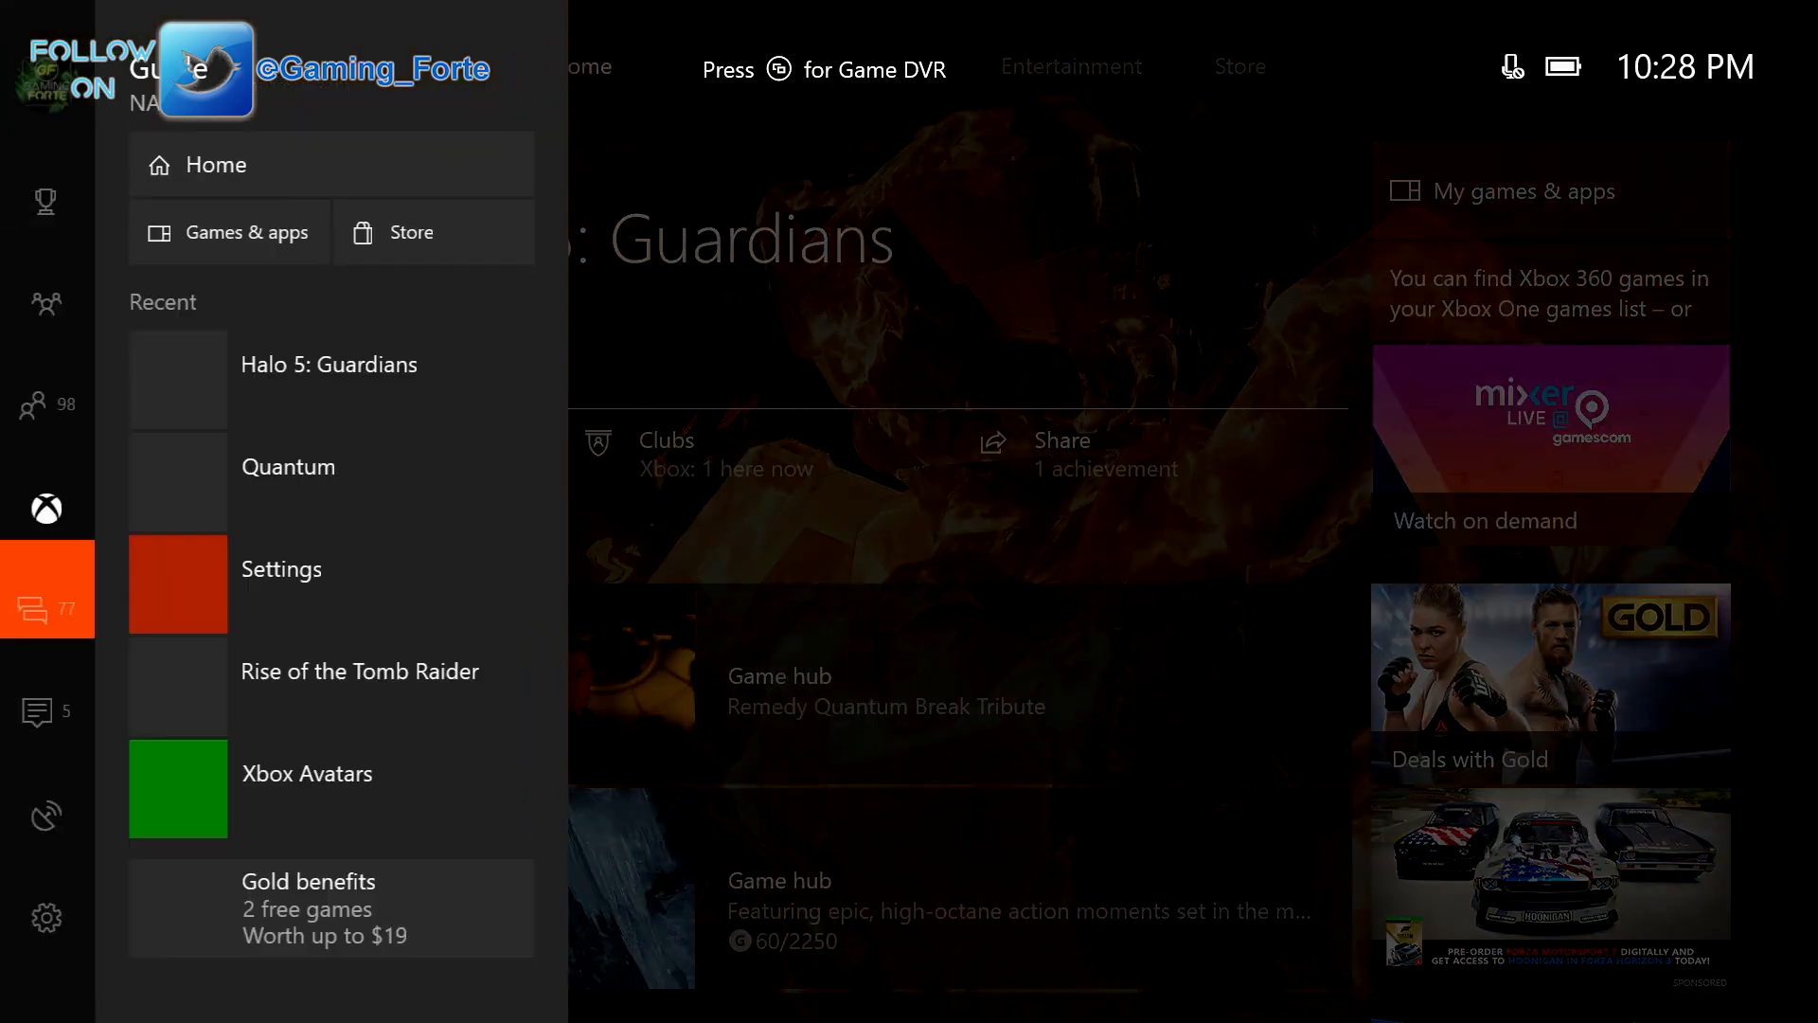
Step: Browse down through the guide's Online (98) friends list to see what everyone is playing
{"action": "left_click", "coordinate": [45, 403]}
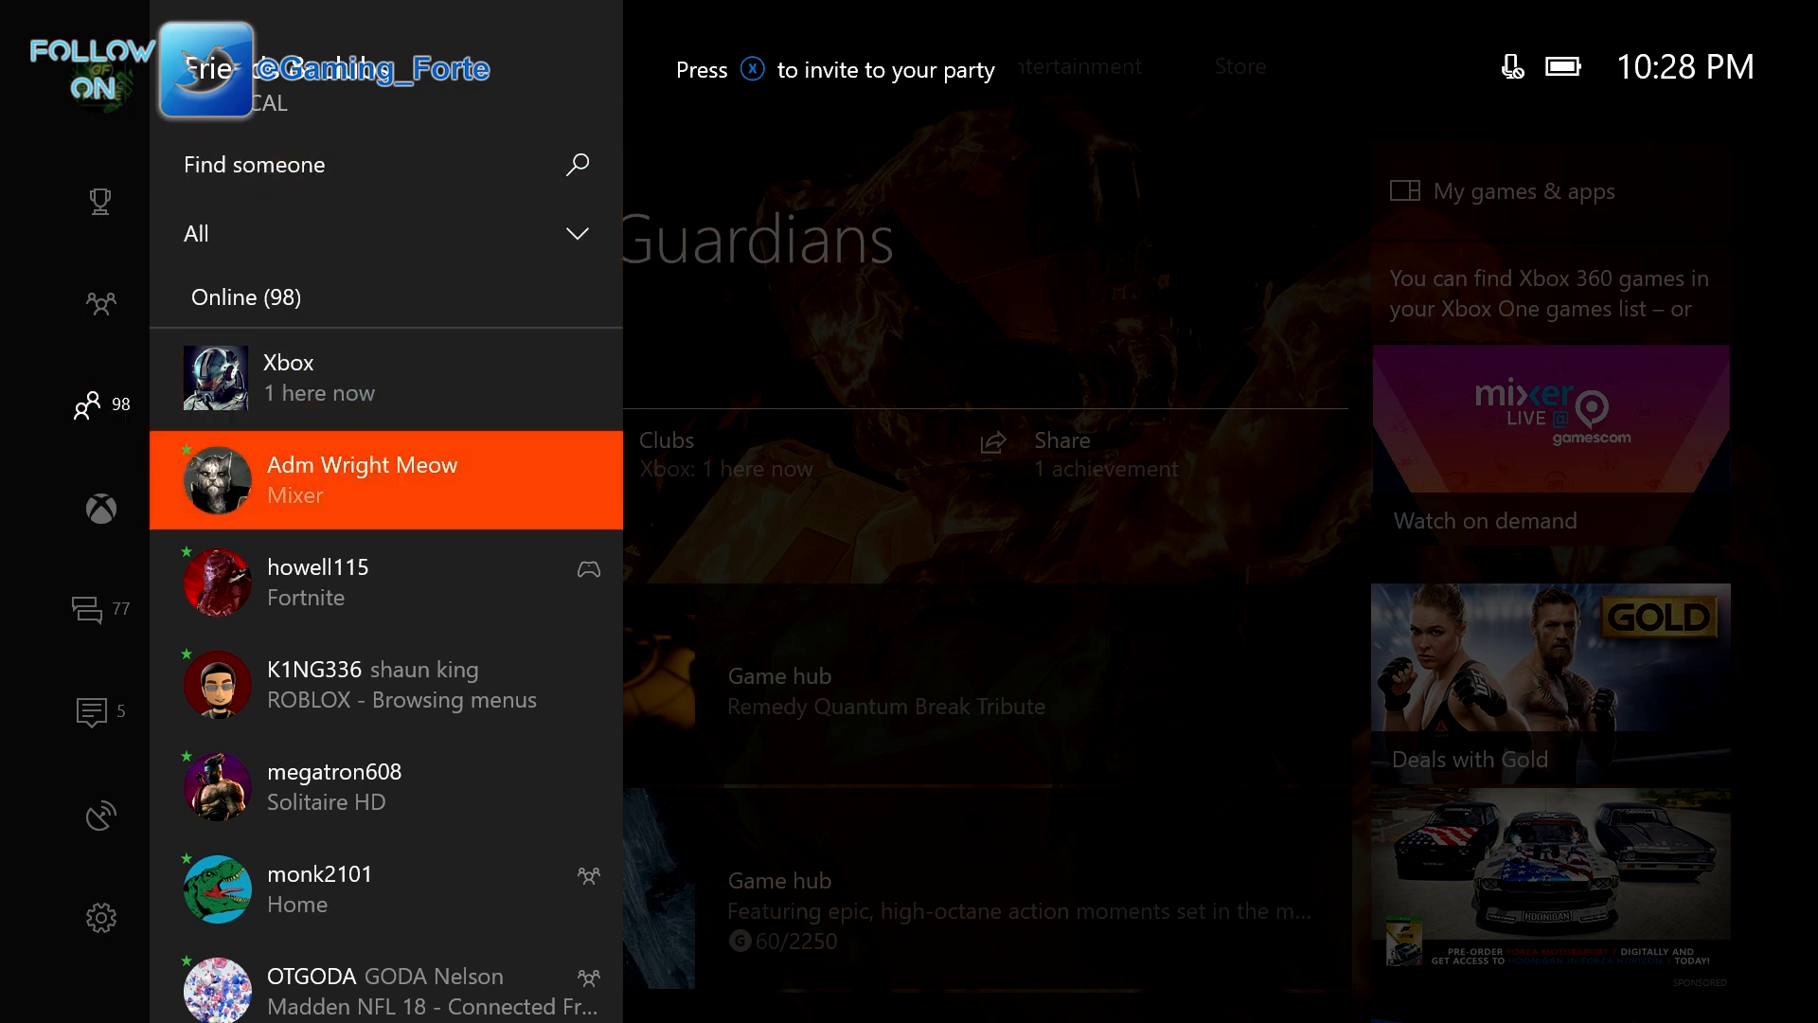
{"action": "scroll", "scroll_direction": "down", "scroll_amount": 3}
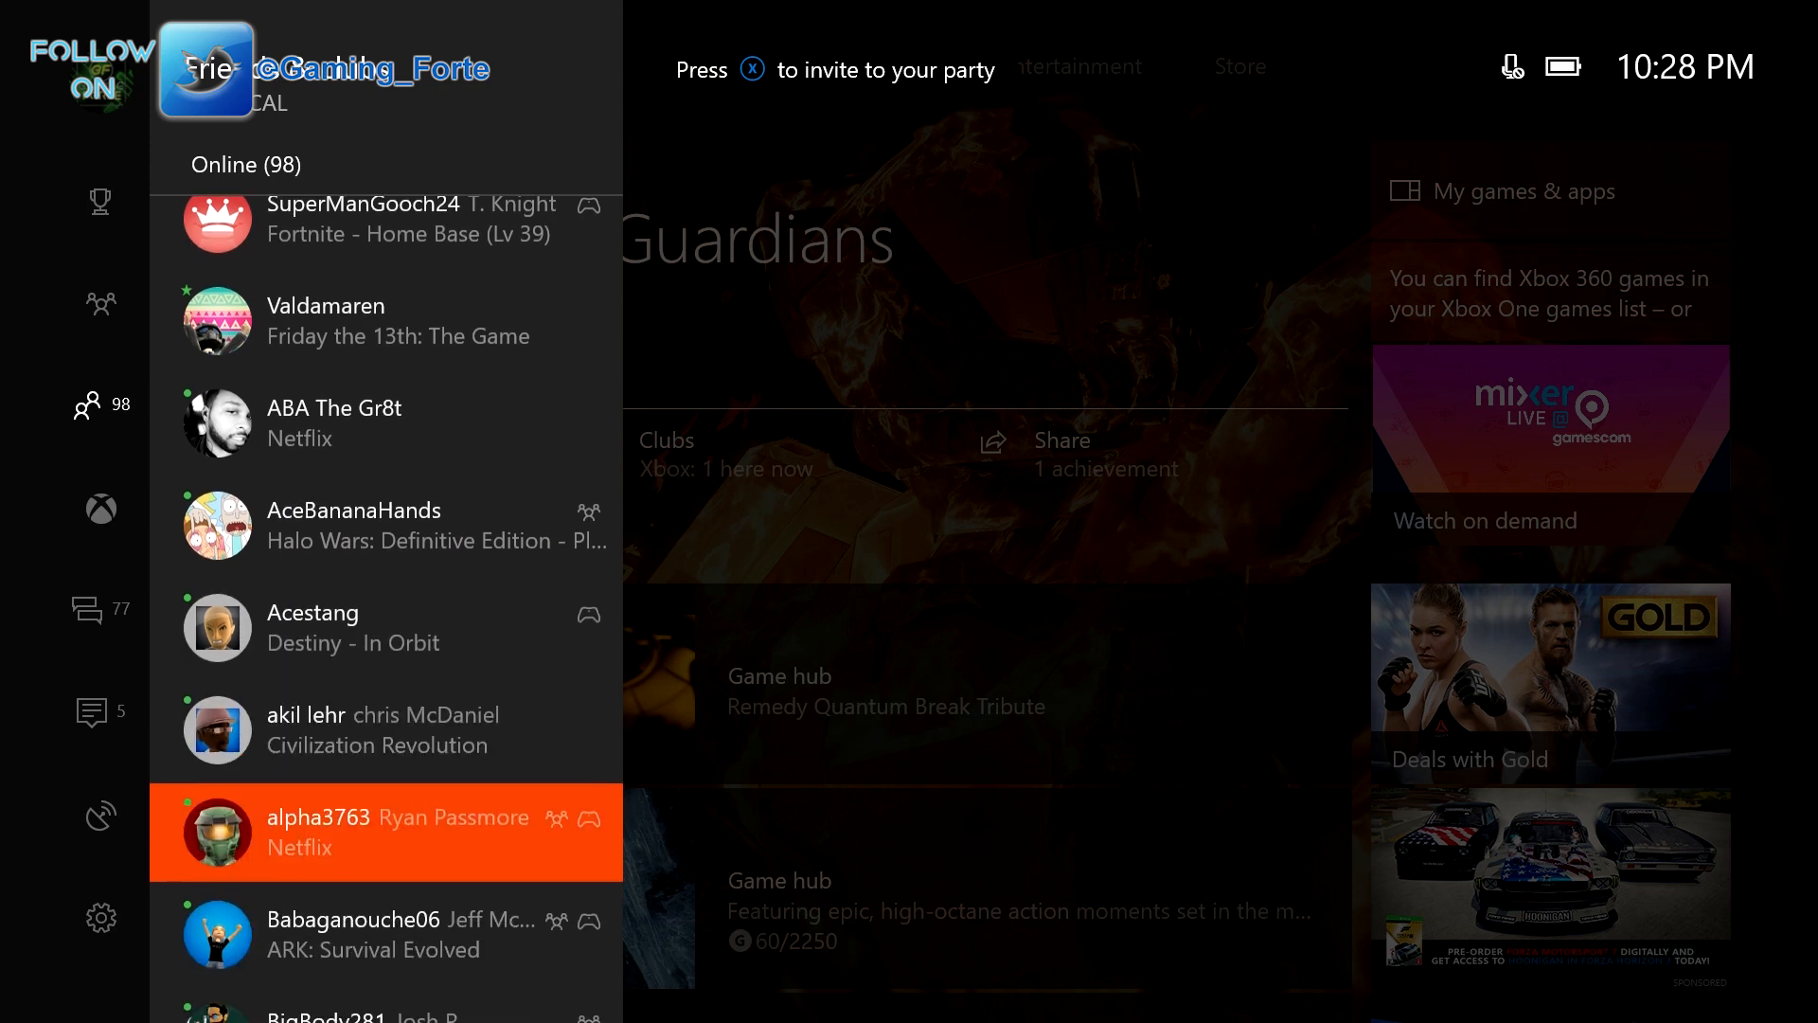
{"action": "scroll", "scroll_direction": "down", "scroll_amount": 3}
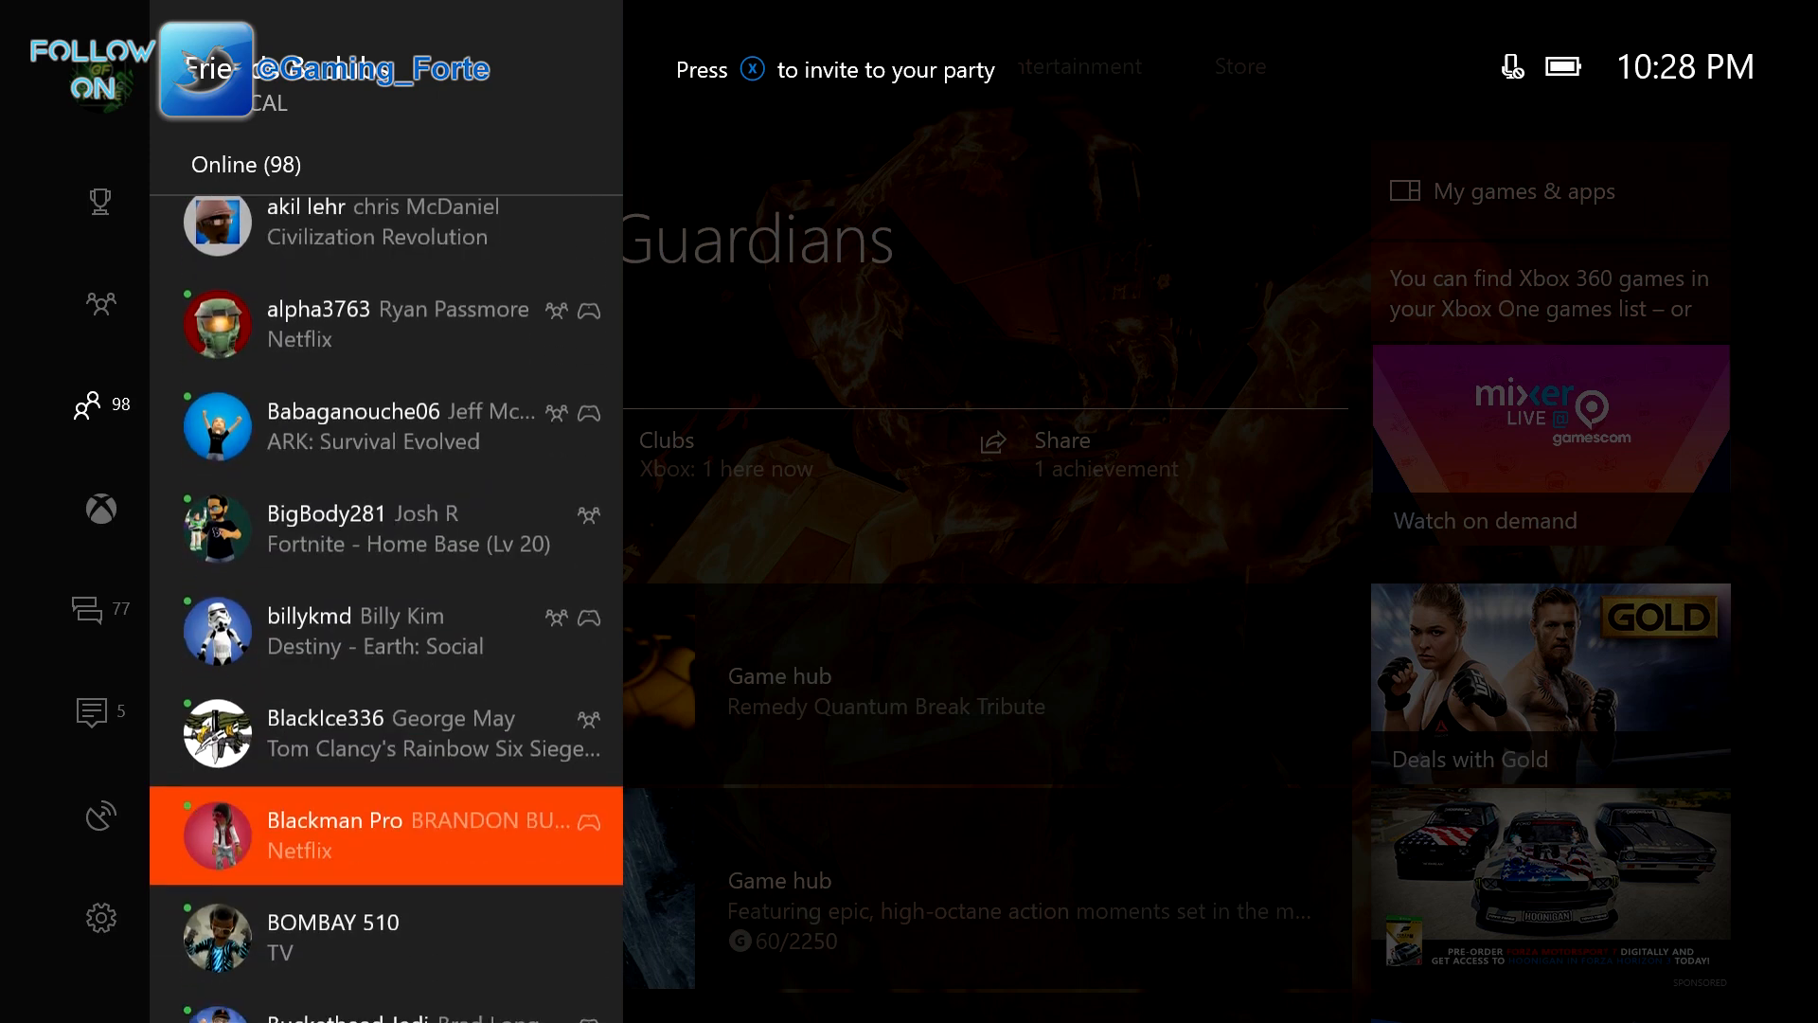
{"action": "scroll", "scroll_direction": "down", "scroll_amount": 3}
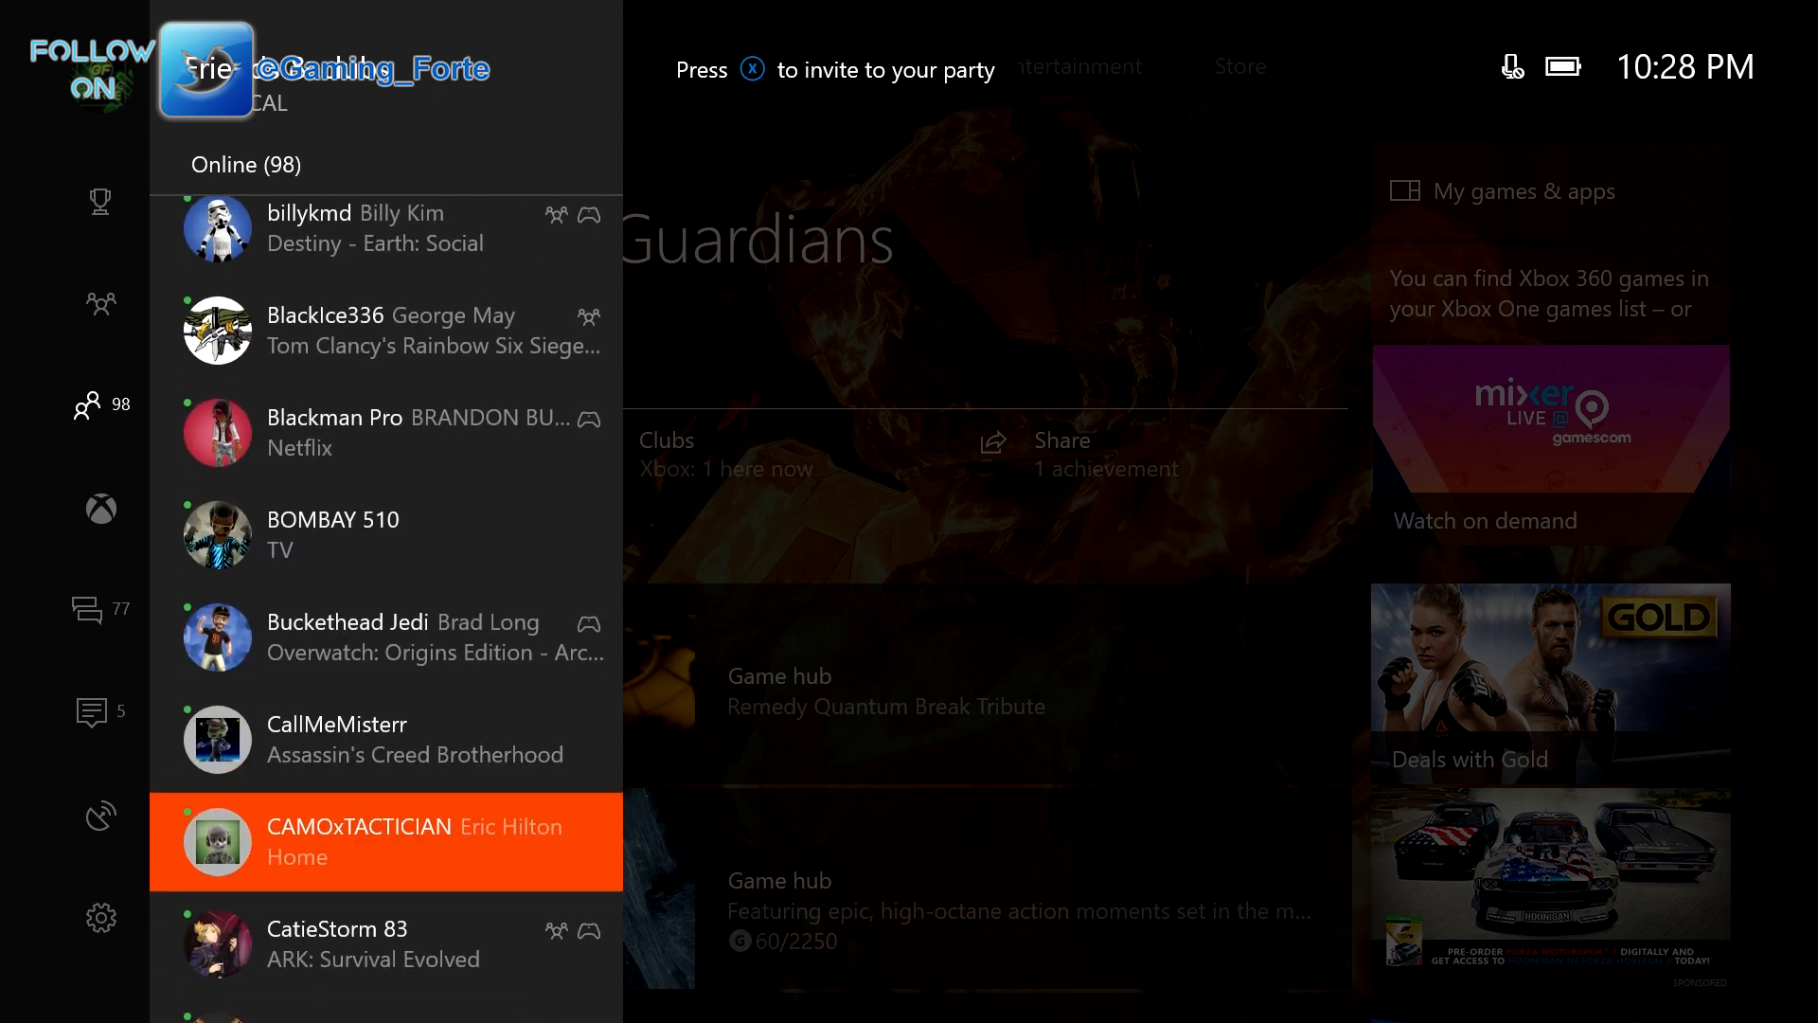
{"action": "scroll", "scroll_direction": "down", "scroll_amount": 3}
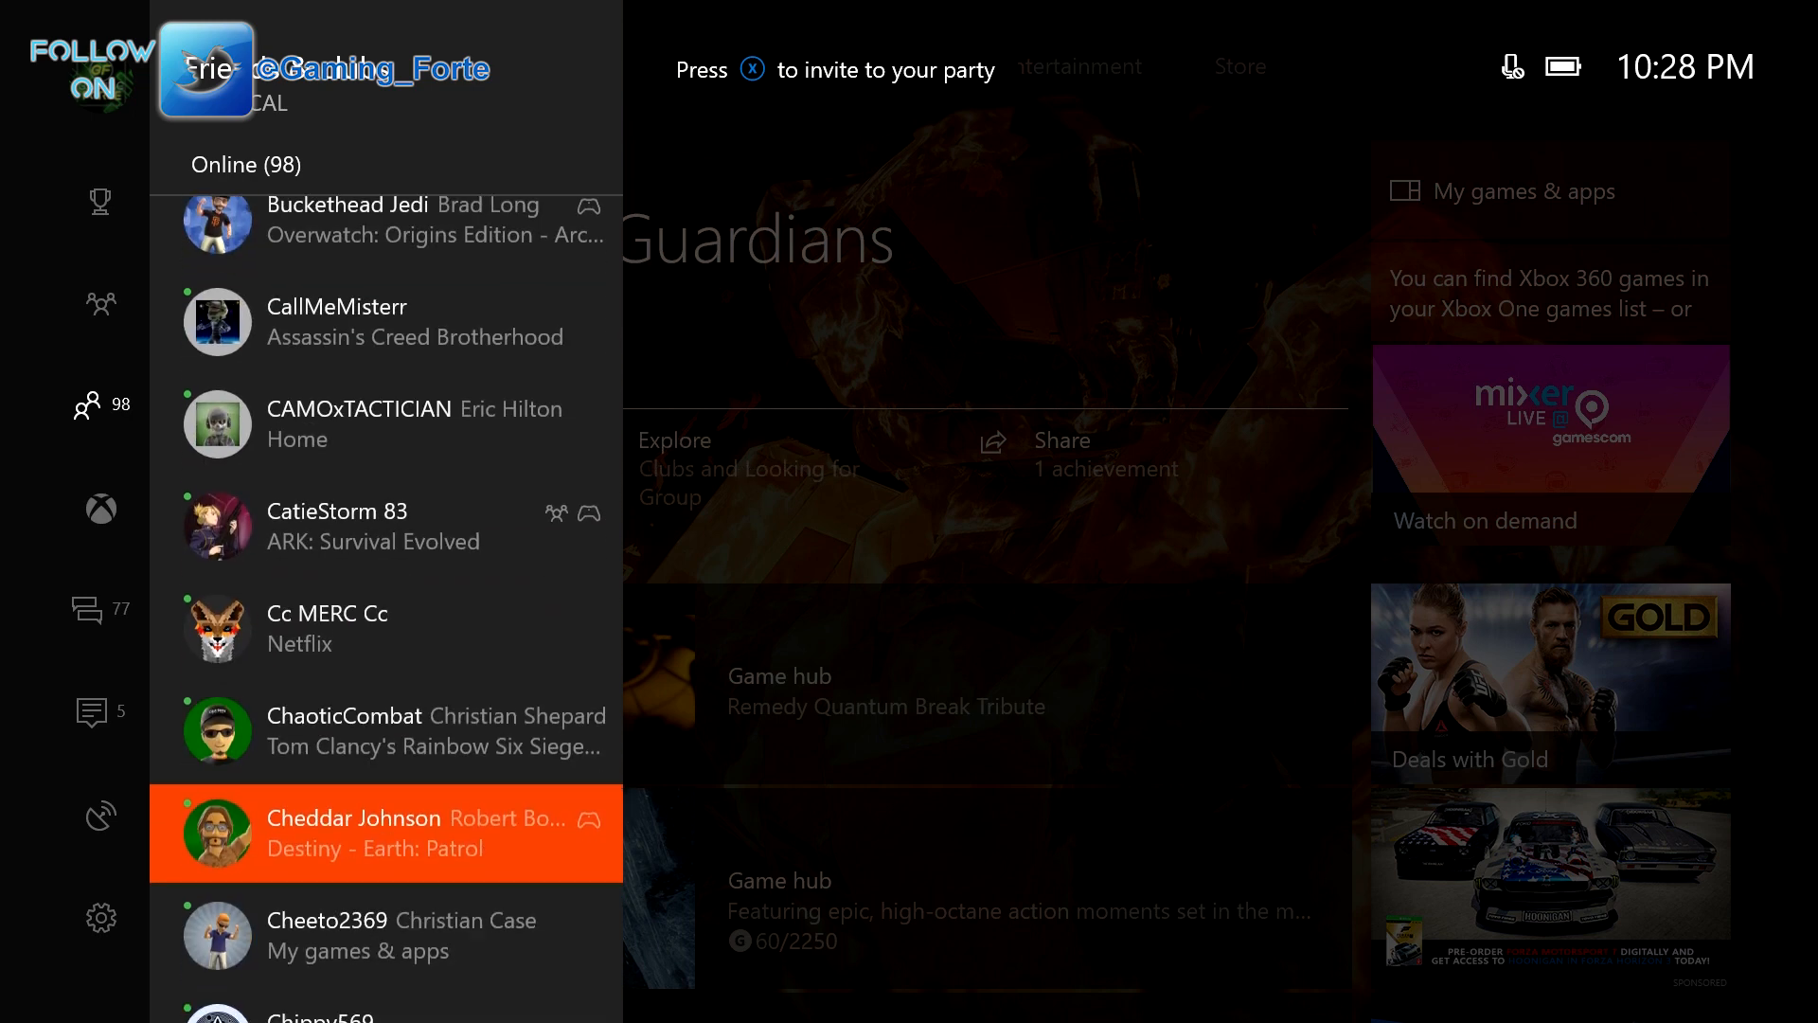
{"action": "scroll", "scroll_direction": "down", "scroll_amount": 3}
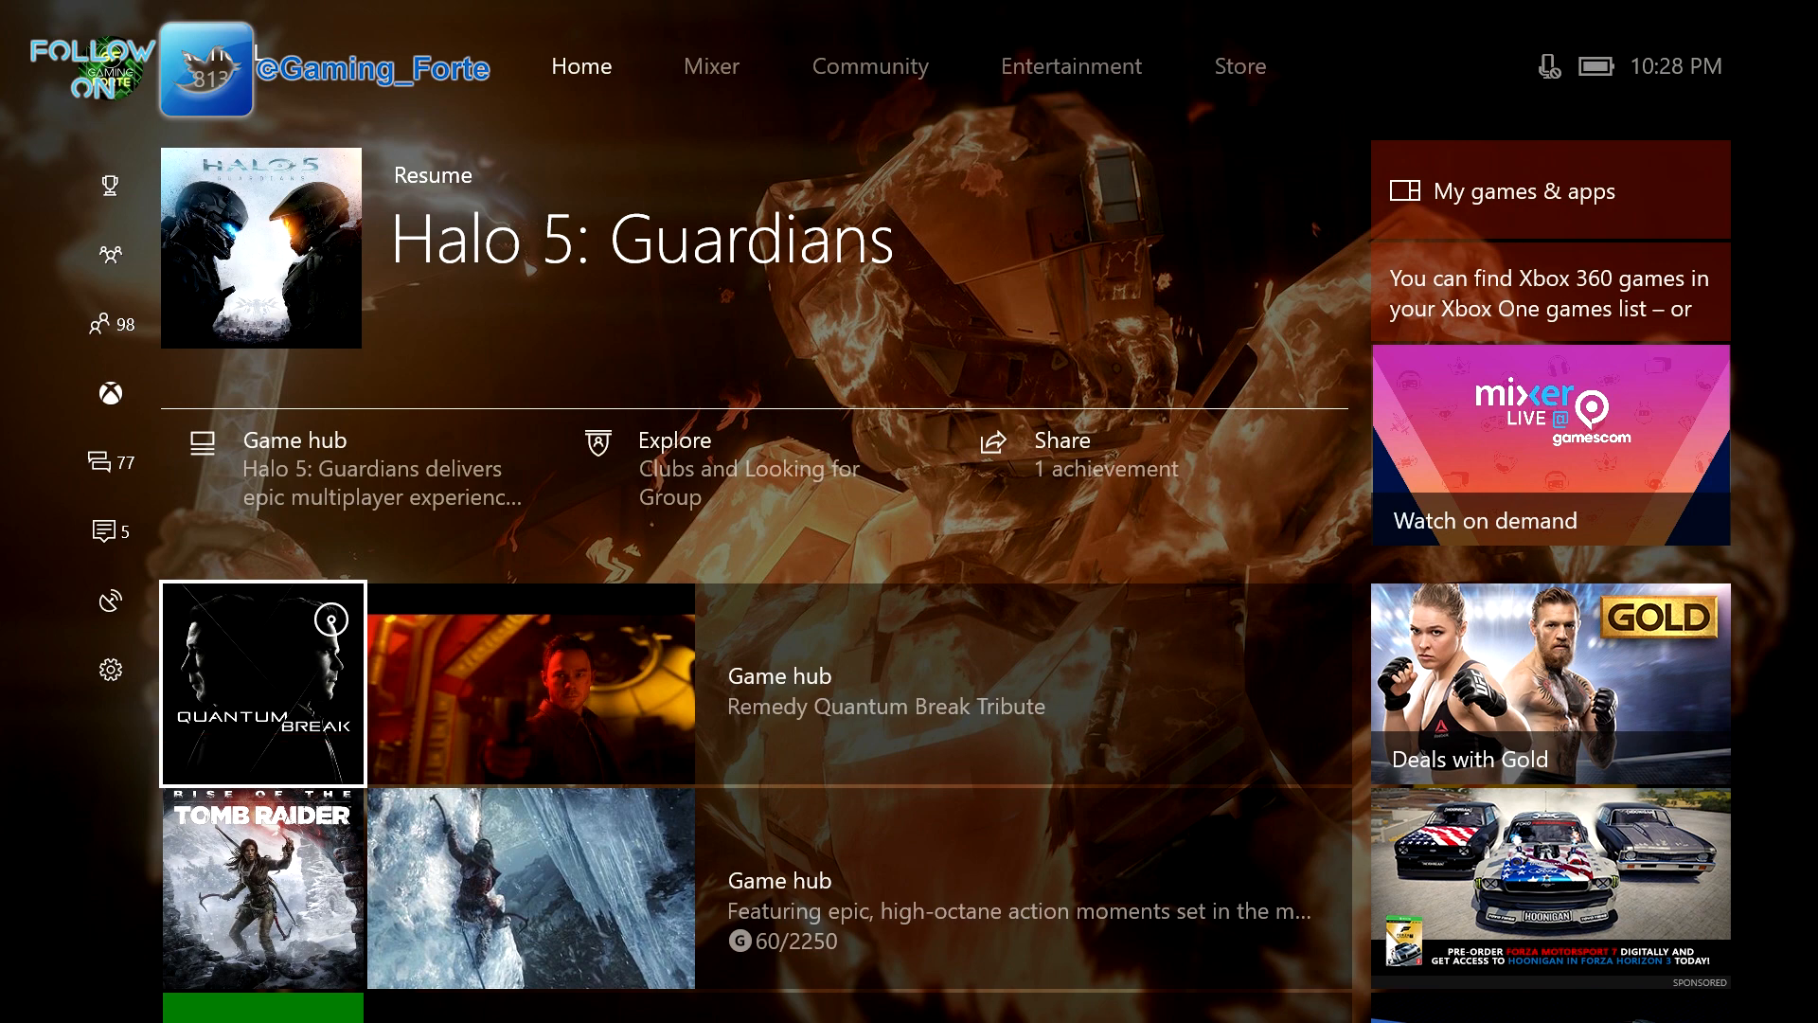
Step: Launch Quantum Break from its Home tile
{"action": "left_click", "coordinate": [259, 683]}
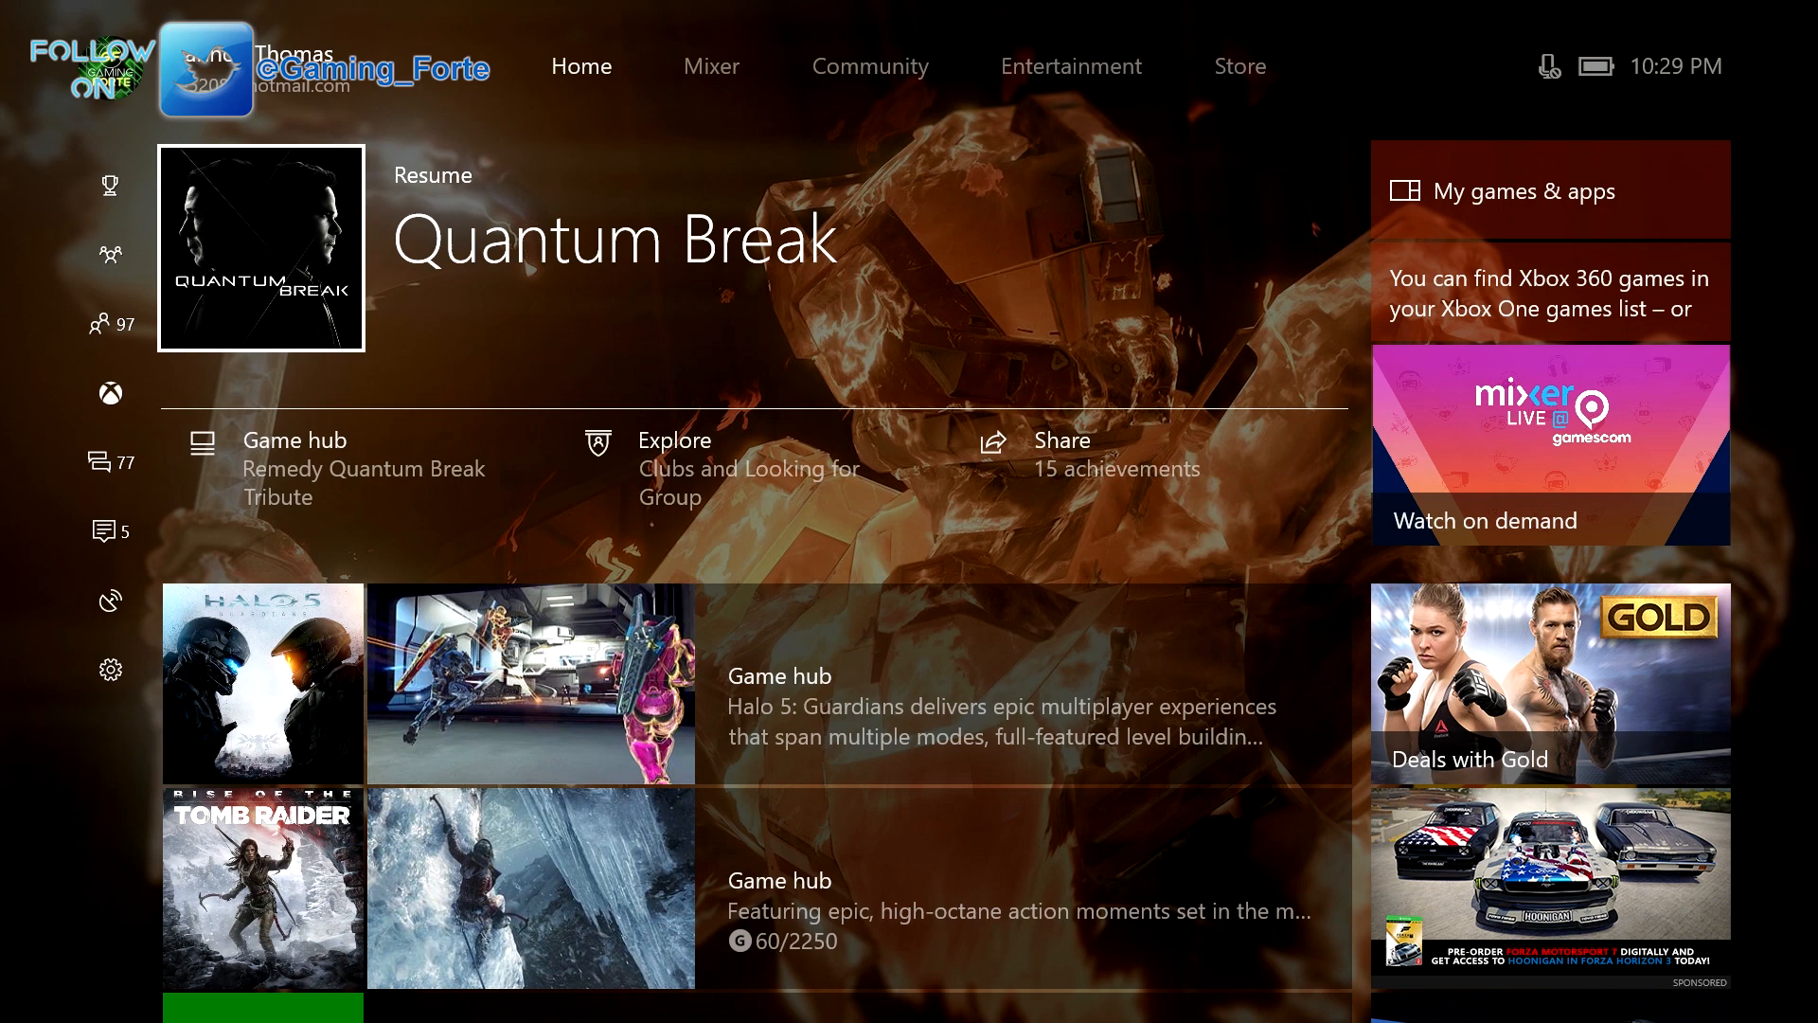
Step: Move down from Home into the Mixer tab after Quantum Break drops back to the dashboard
{"action": "scroll", "scroll_direction": "down", "scroll_amount": 3}
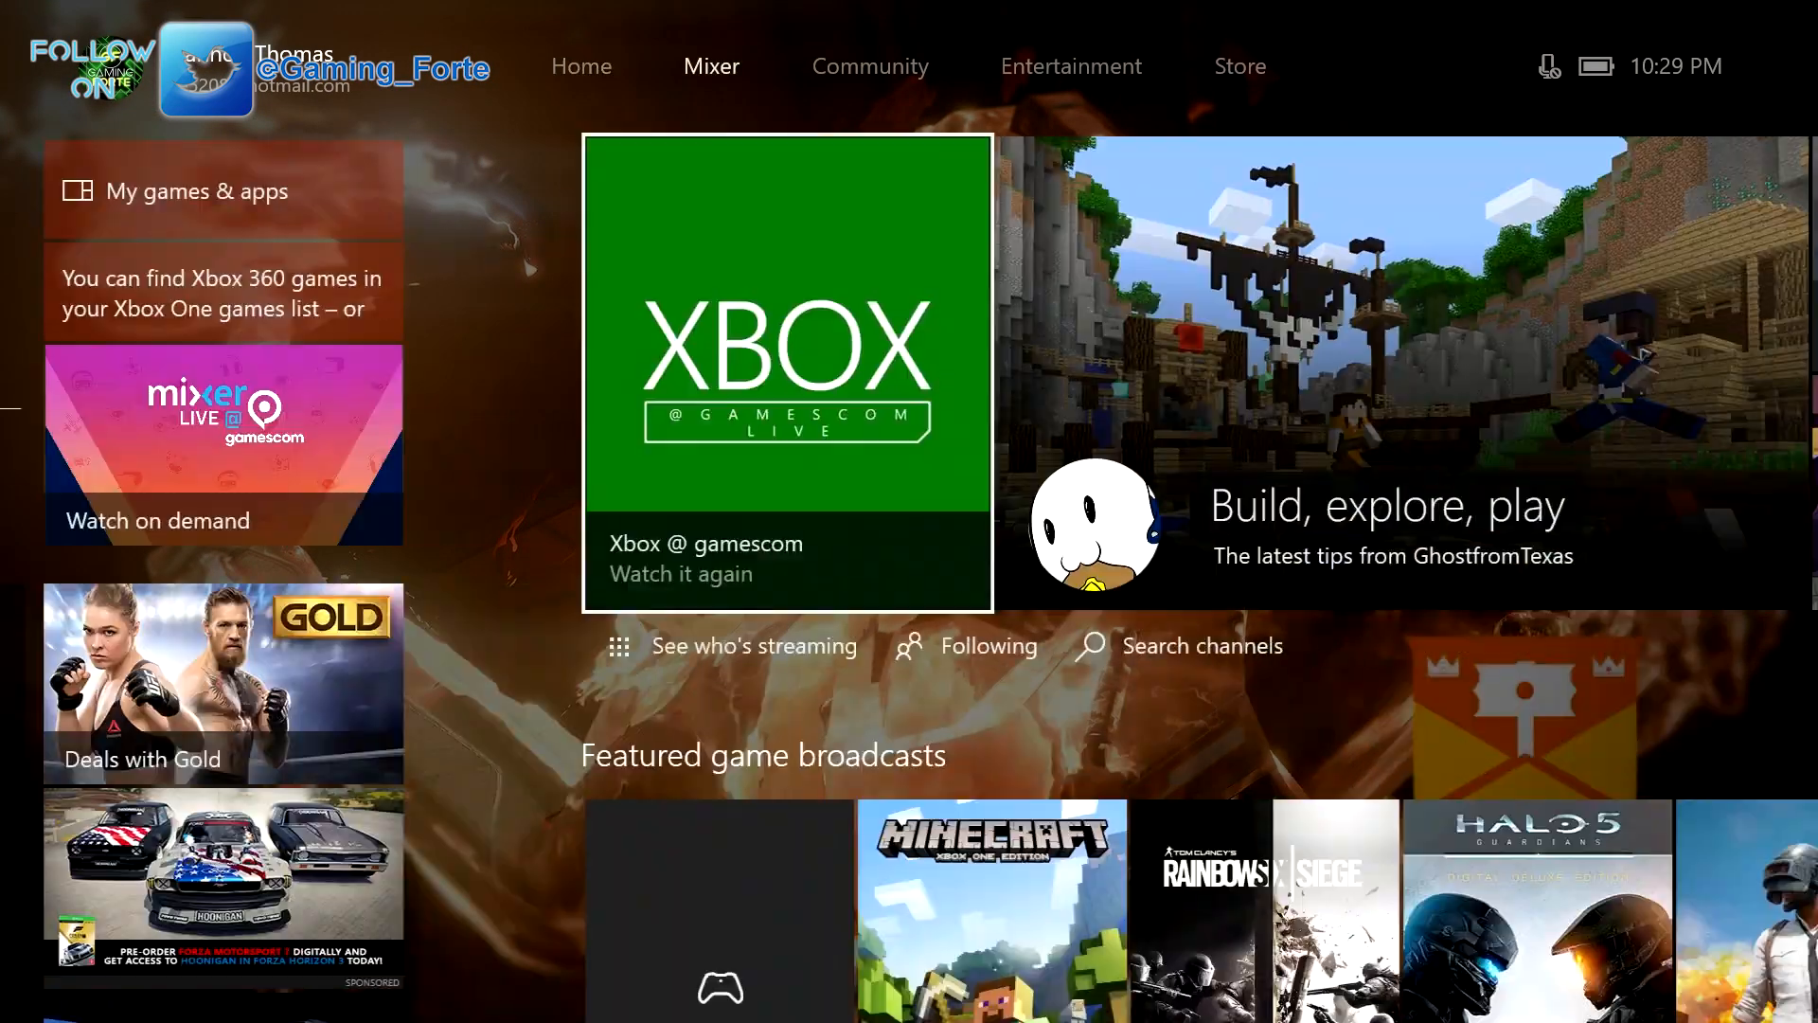
Step: Return to Home from Mixer and launch Rise of the Tomb Raider, which falls back to Home
{"action": "left_click", "coordinate": [582, 67]}
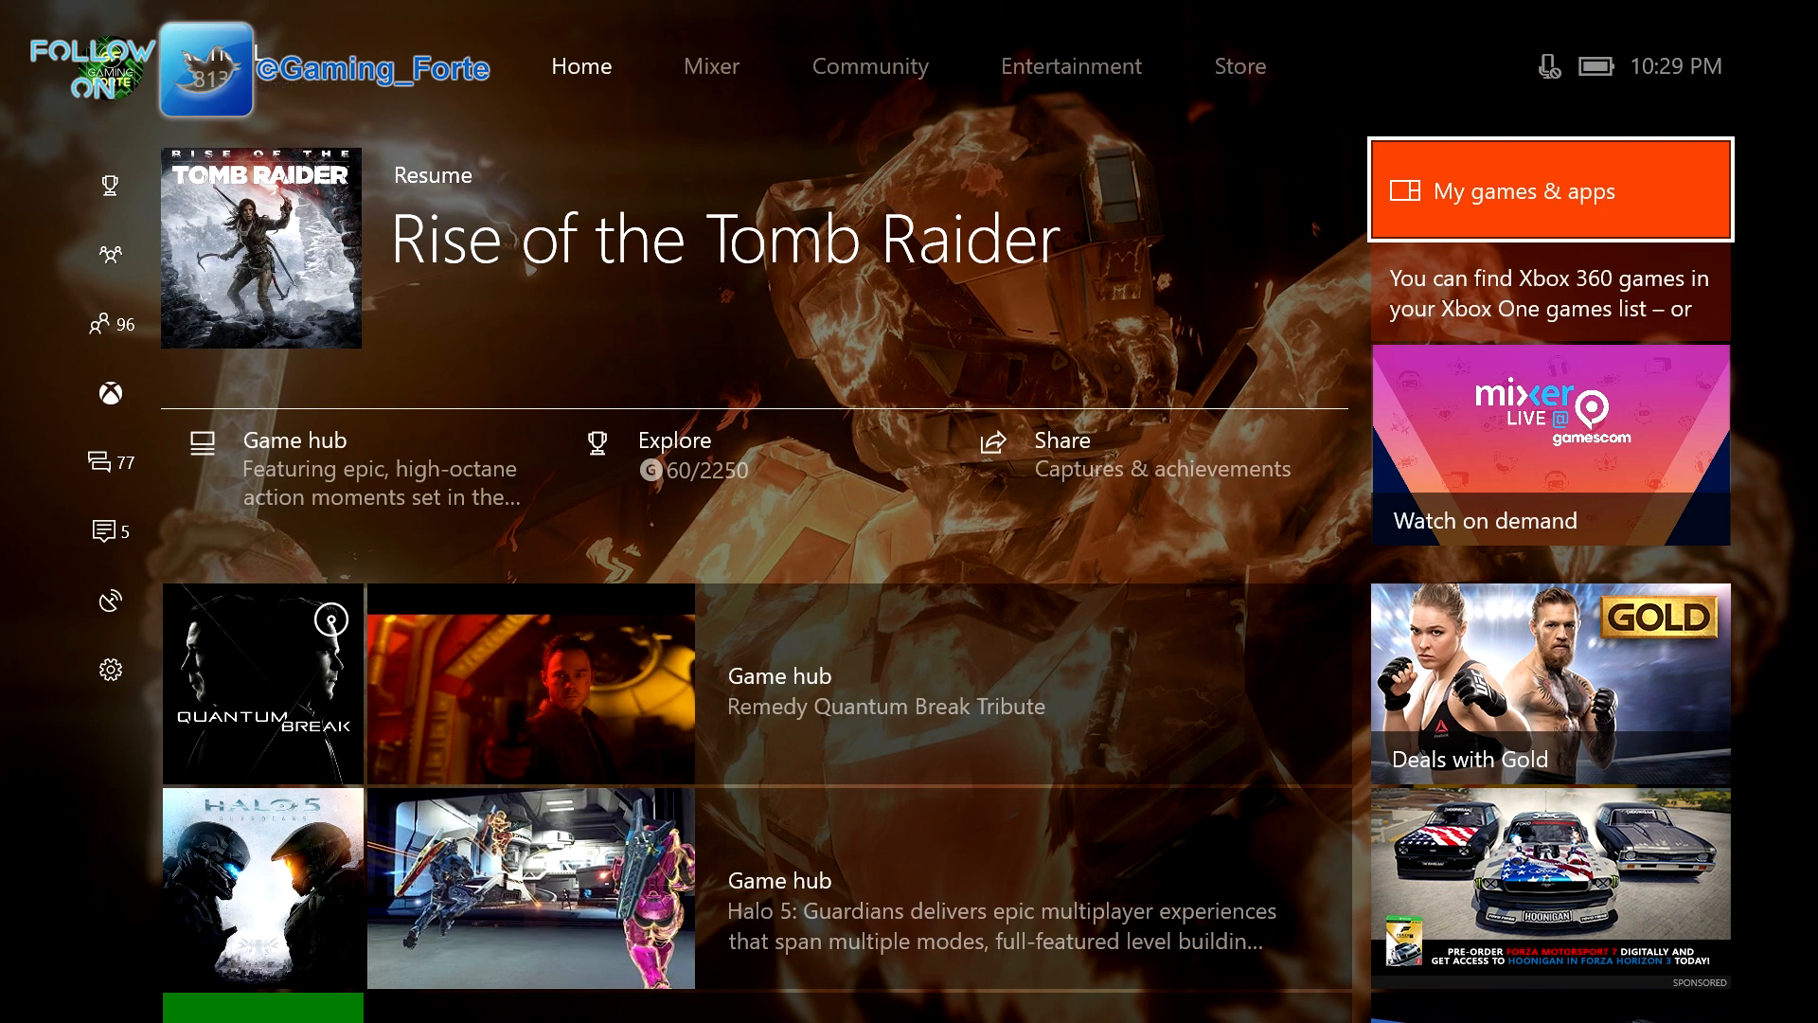
Step: Launch Titanfall 2 via My games & apps; it fails back to Home with Titanfall 2 first
{"action": "left_click", "coordinate": [1549, 189]}
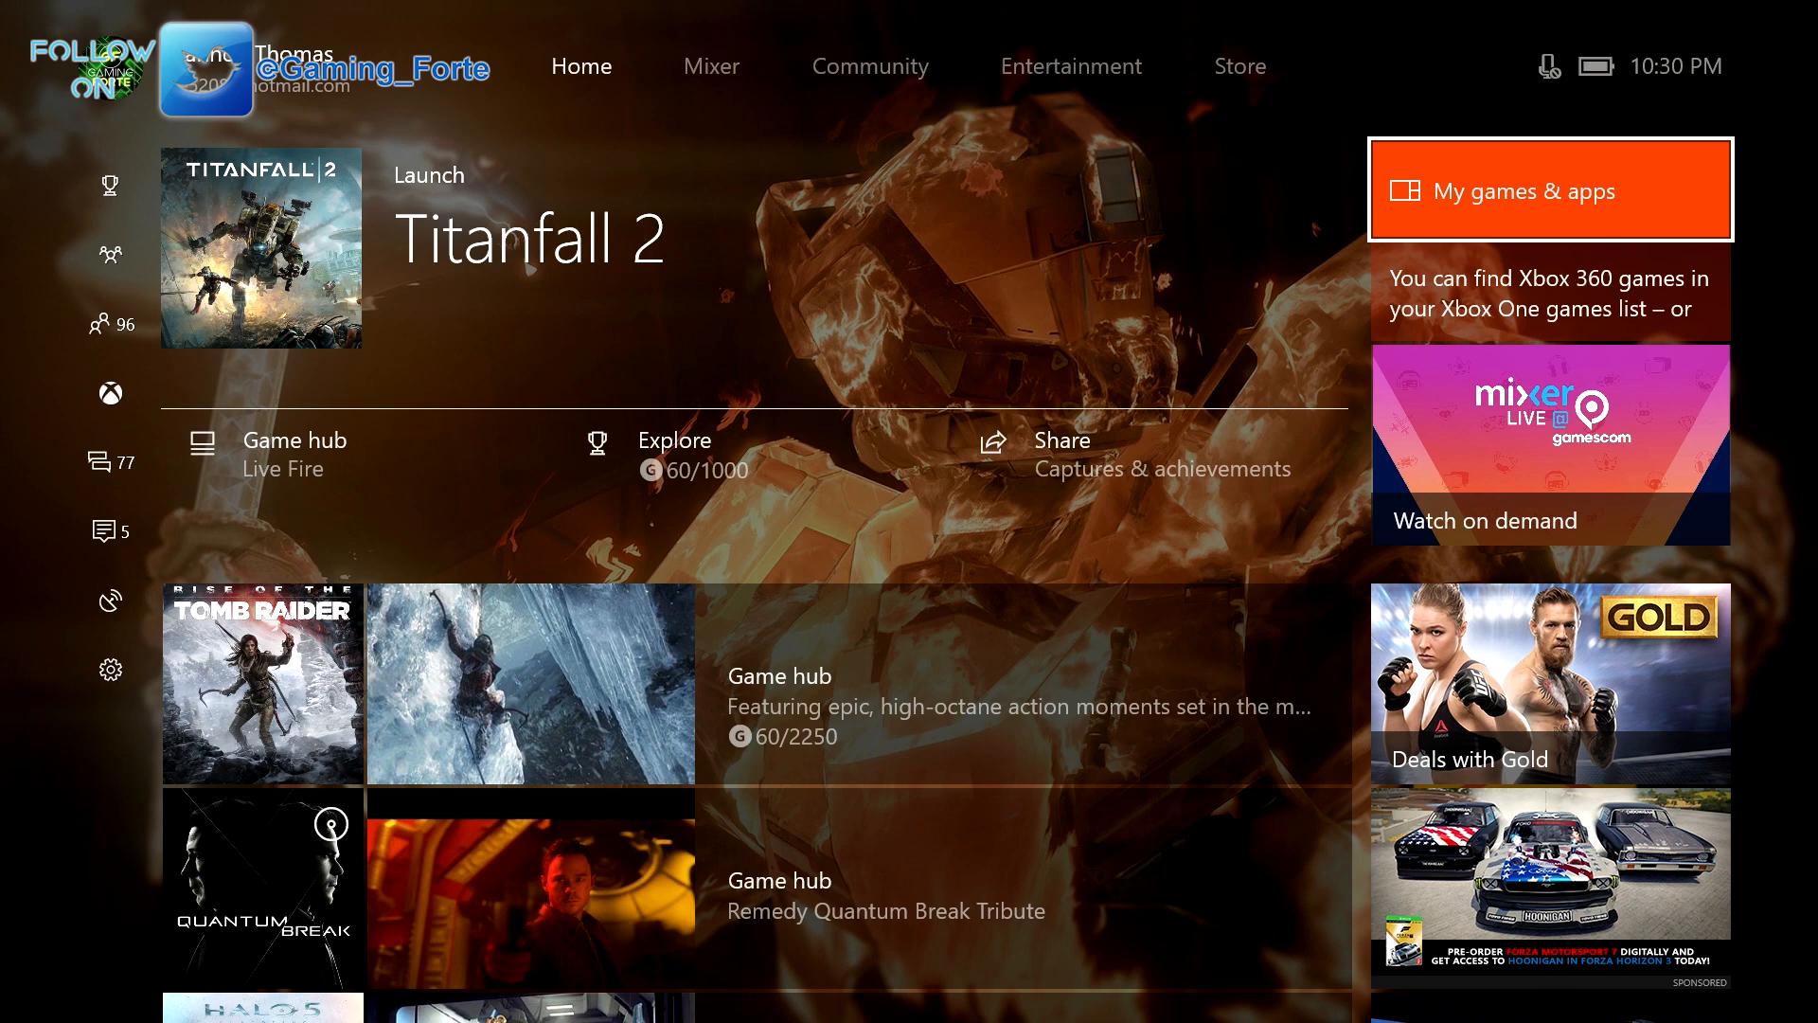
Step: Browse the installed Games grid sorted by size, scrolling down to the smaller titles
{"action": "left_click", "coordinate": [1549, 192]}
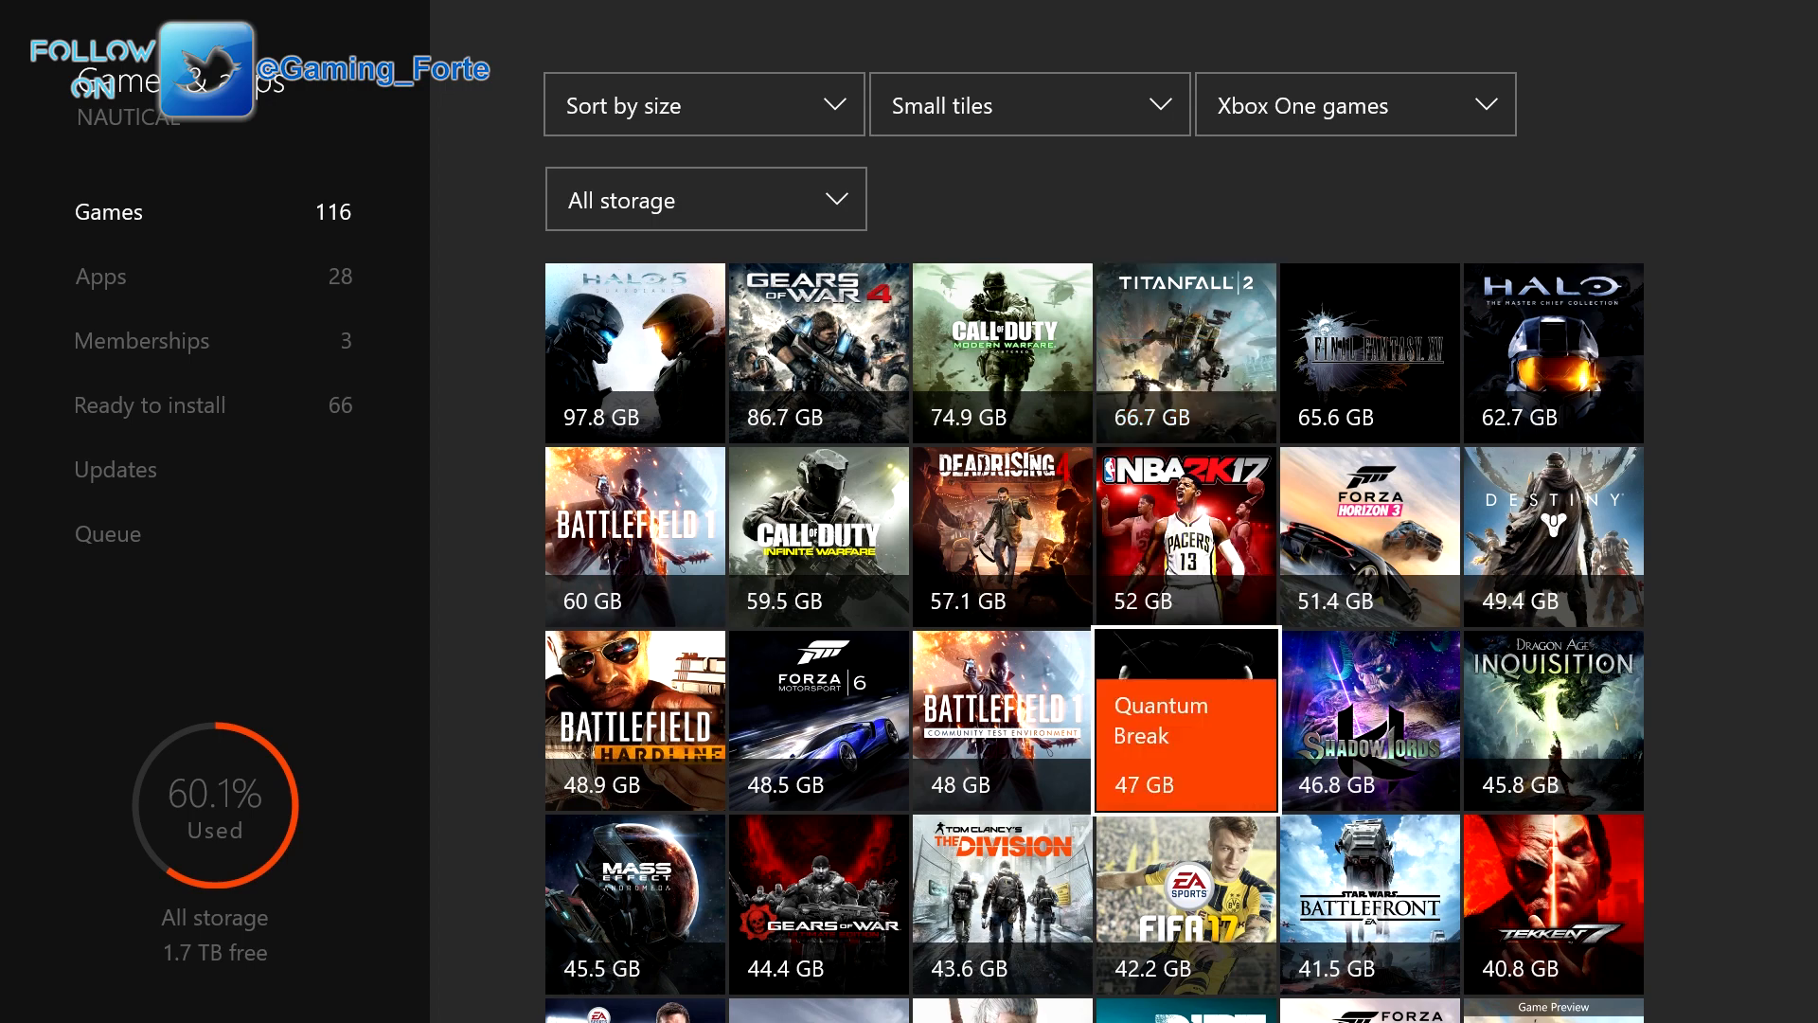
{"action": "scroll", "scroll_direction": "down", "scroll_amount": 3}
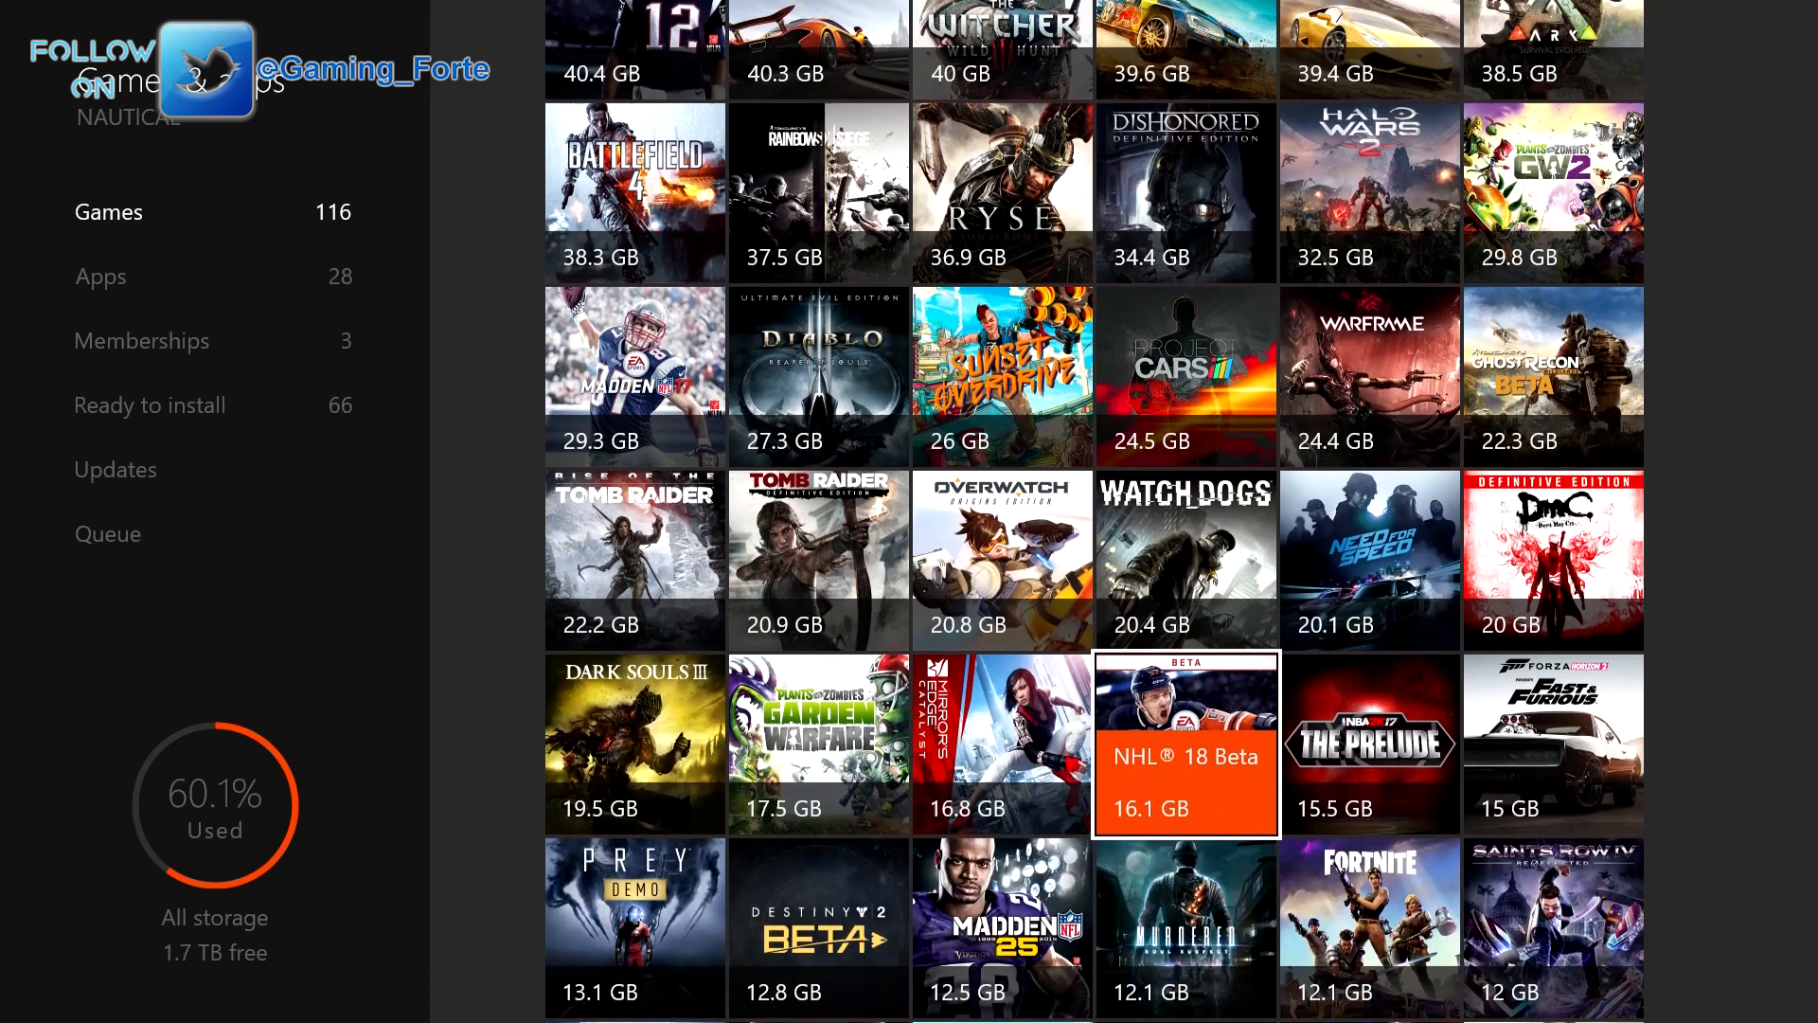
{"action": "scroll", "scroll_direction": "down", "scroll_amount": 3}
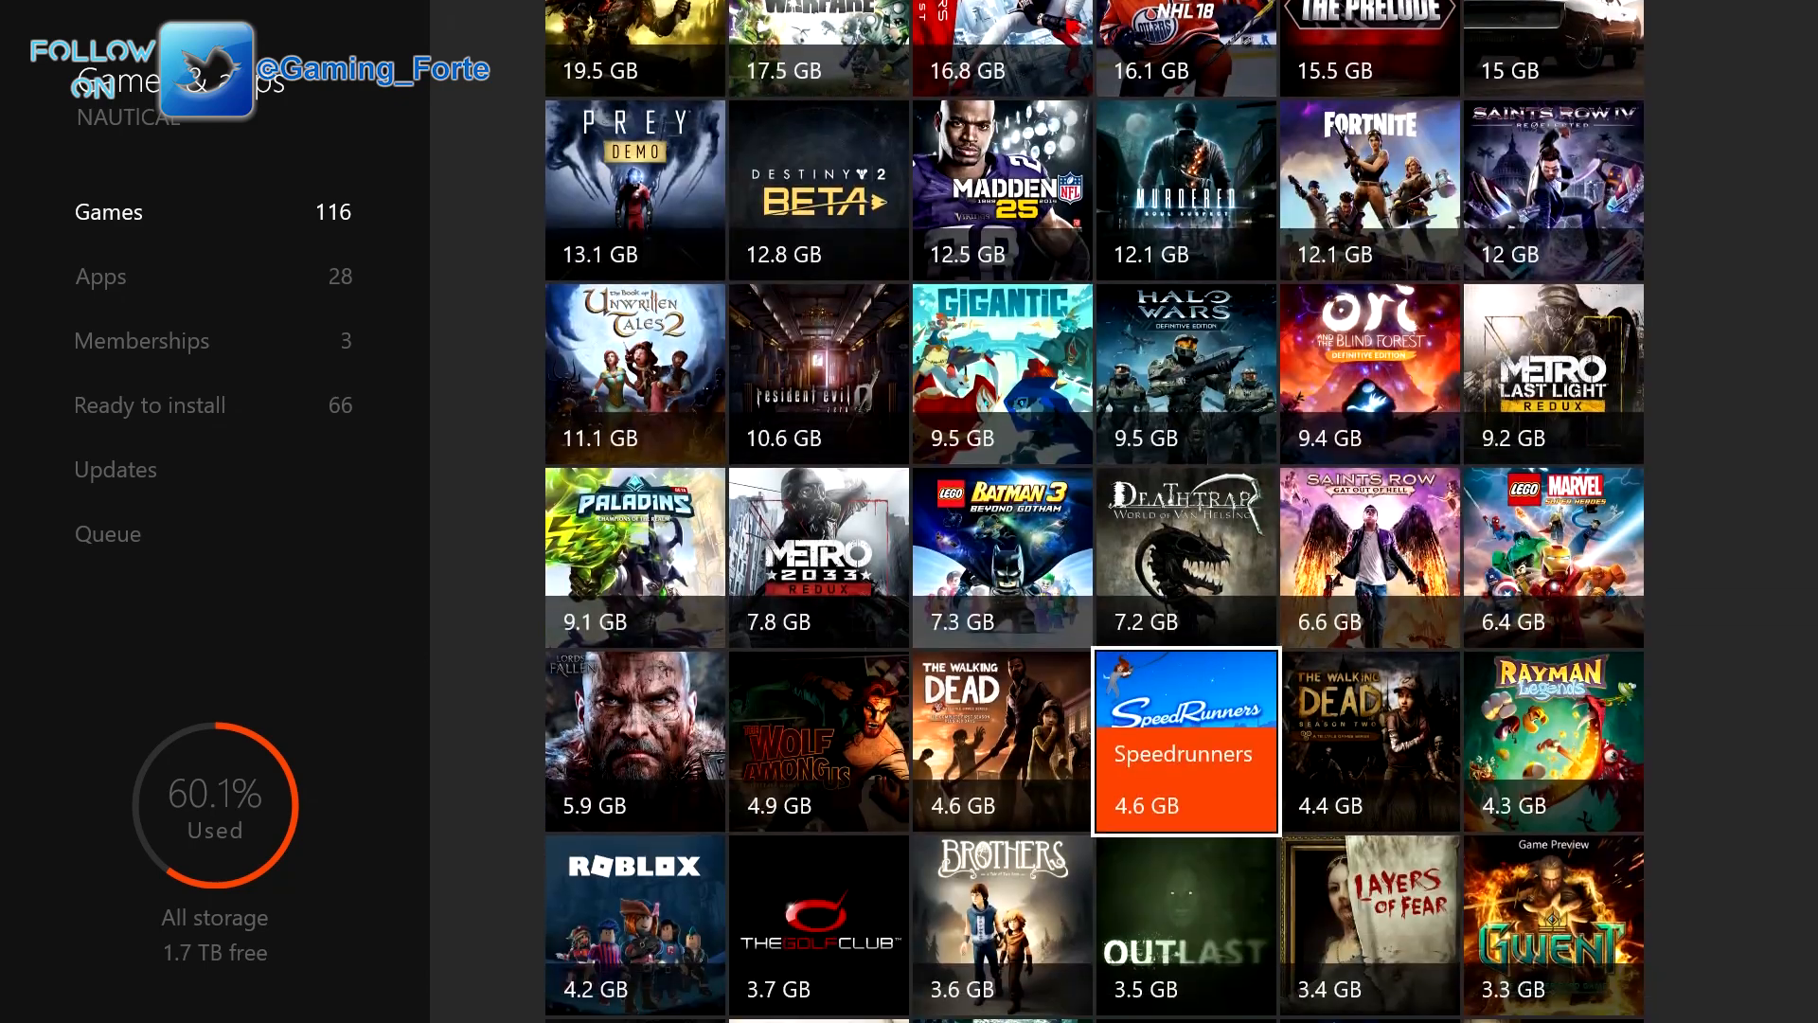